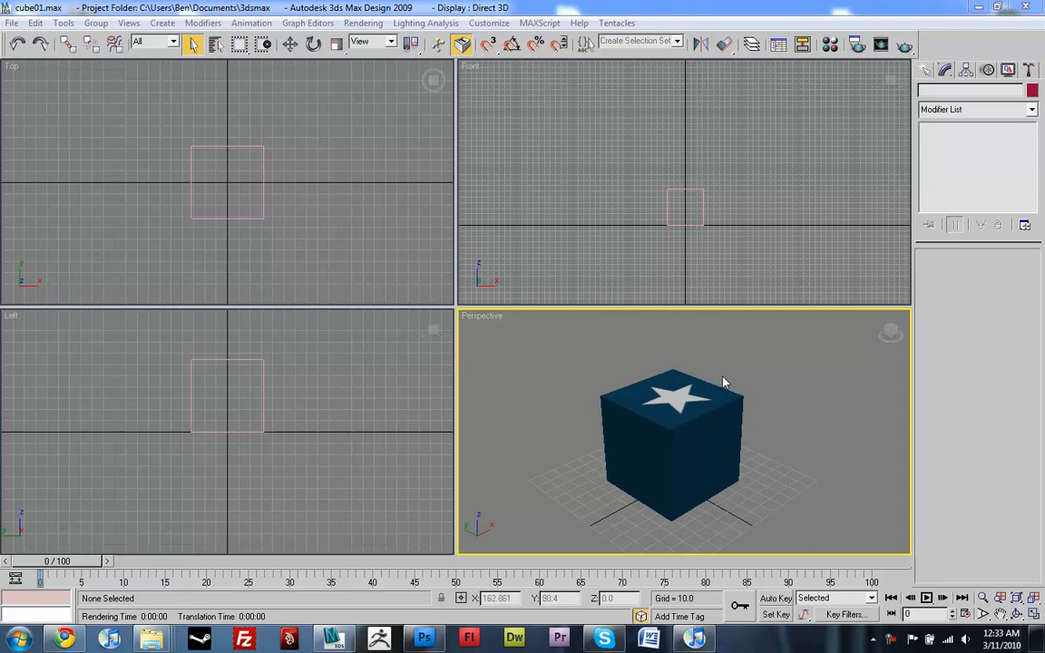
pyautogui.moveTo(708, 392)
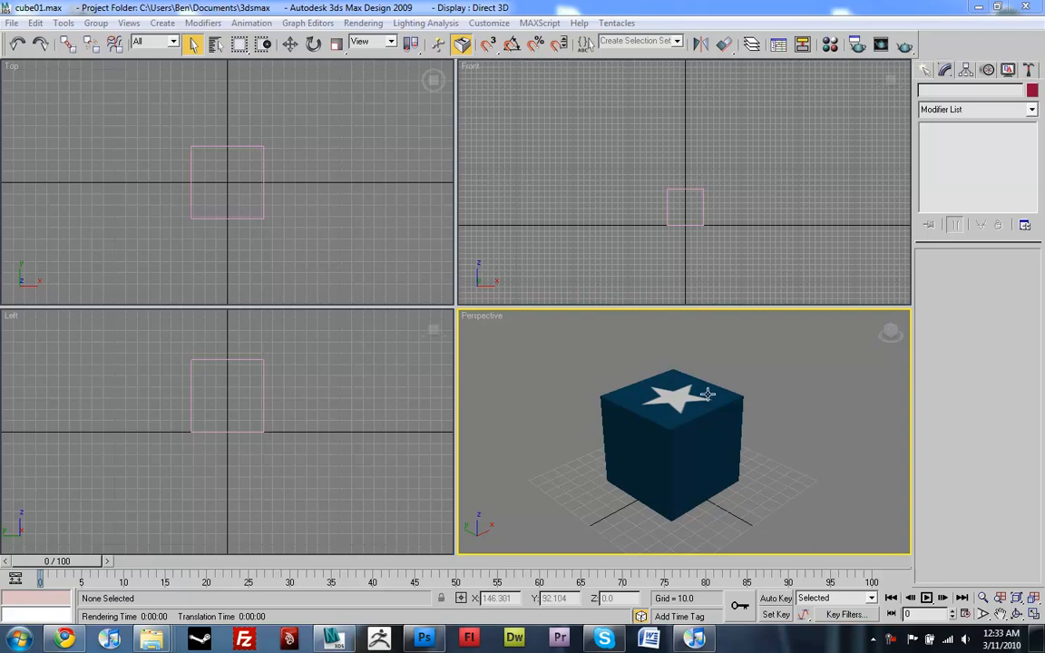
pyautogui.moveTo(771, 392)
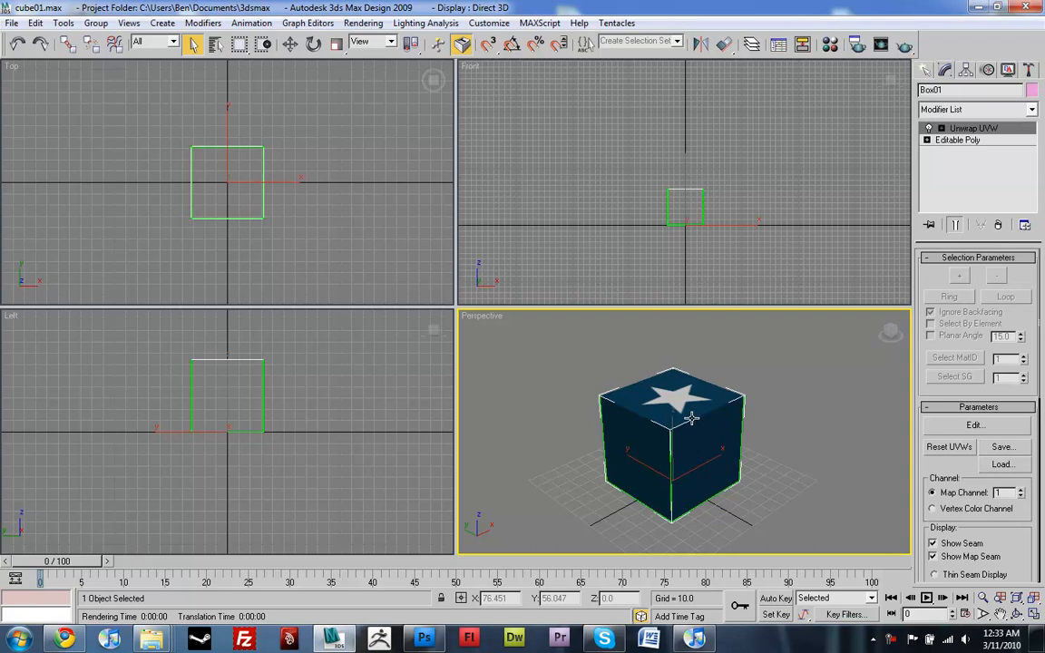
pyautogui.moveTo(706, 425)
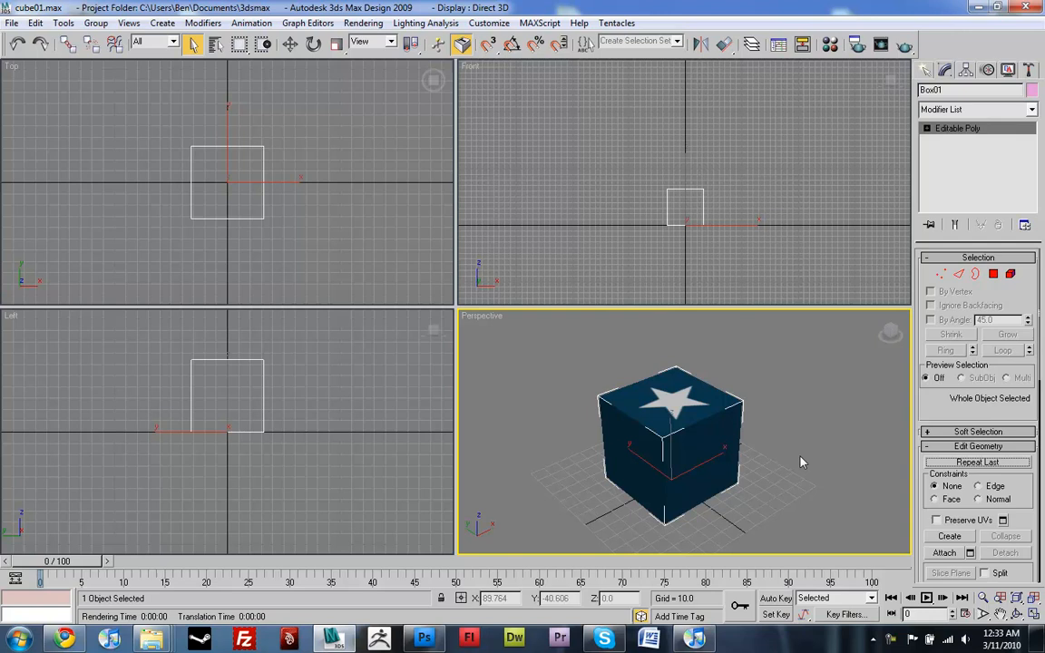
pyautogui.moveTo(770, 461)
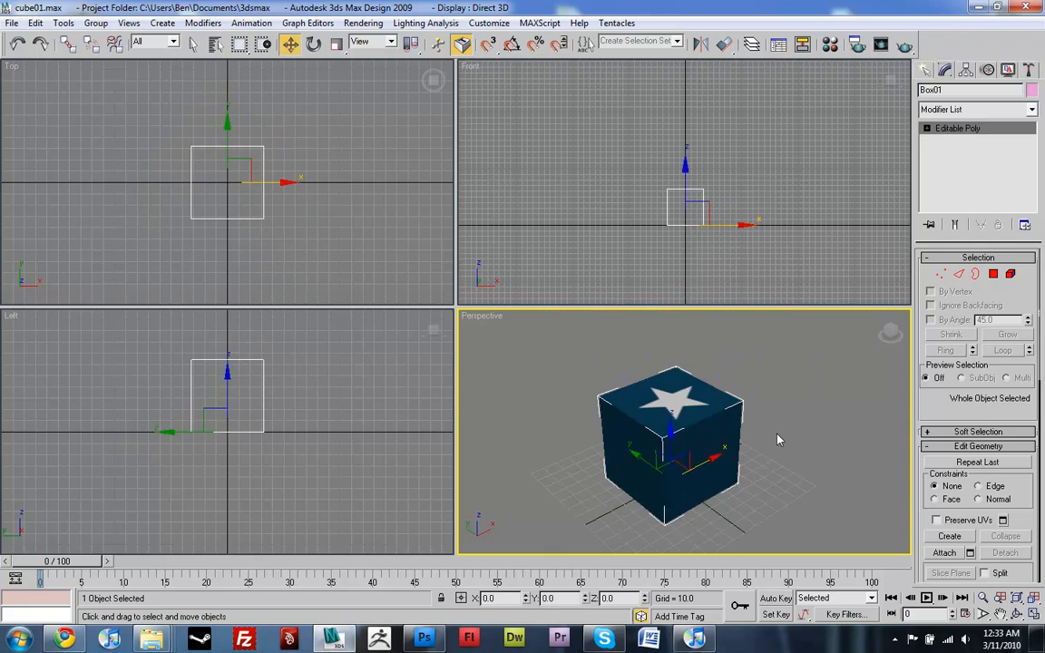
pyautogui.moveTo(782, 443)
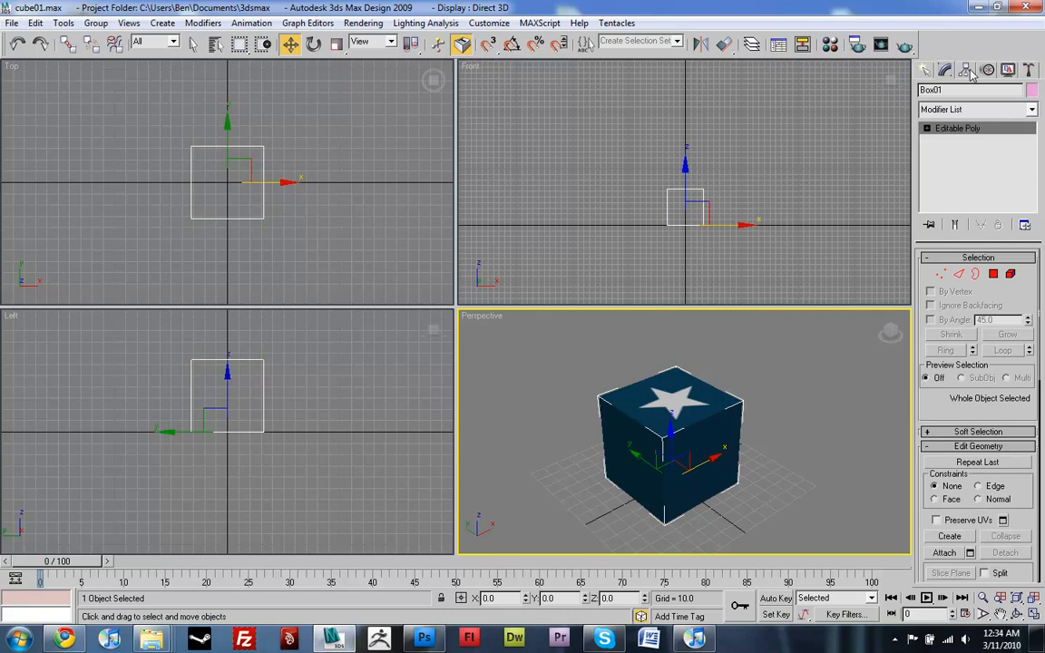
# Step: Use Affect Pivot Only in the Hierarchy panel to set the cube's pivot Z at its base
pyautogui.click(966, 69)
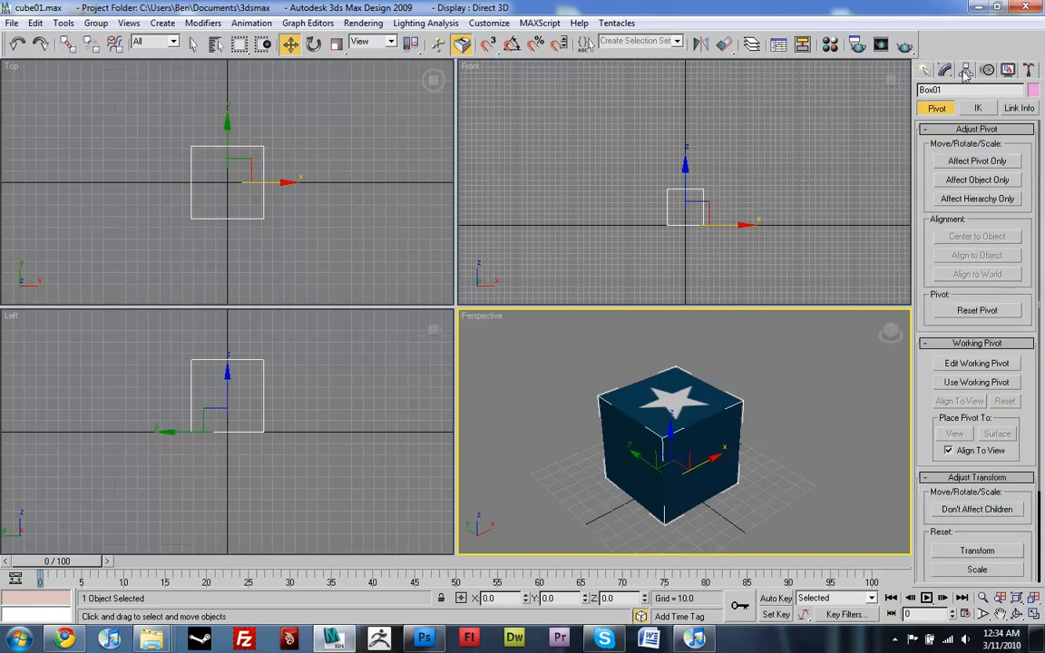
pyautogui.click(976, 159)
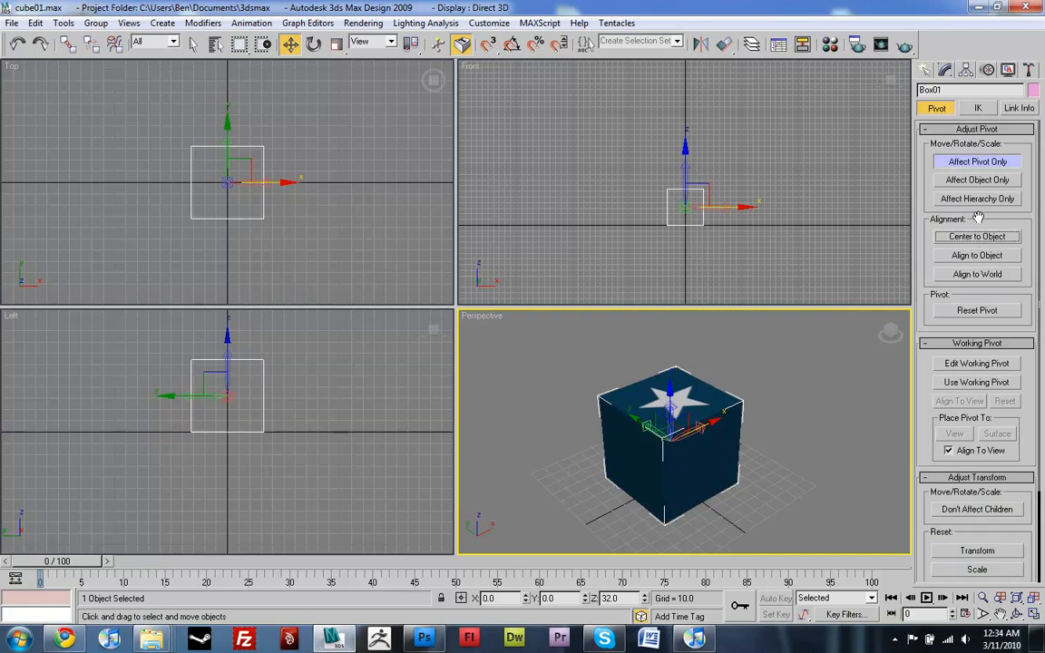
pyautogui.moveTo(849, 272)
pyautogui.write('0')
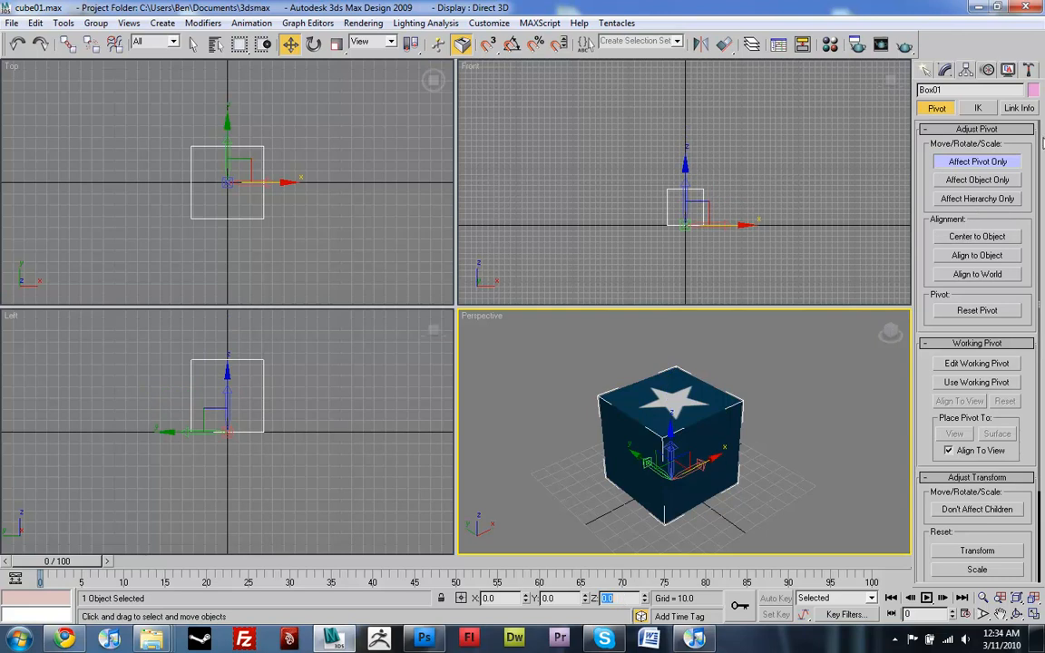
pyautogui.click(976, 160)
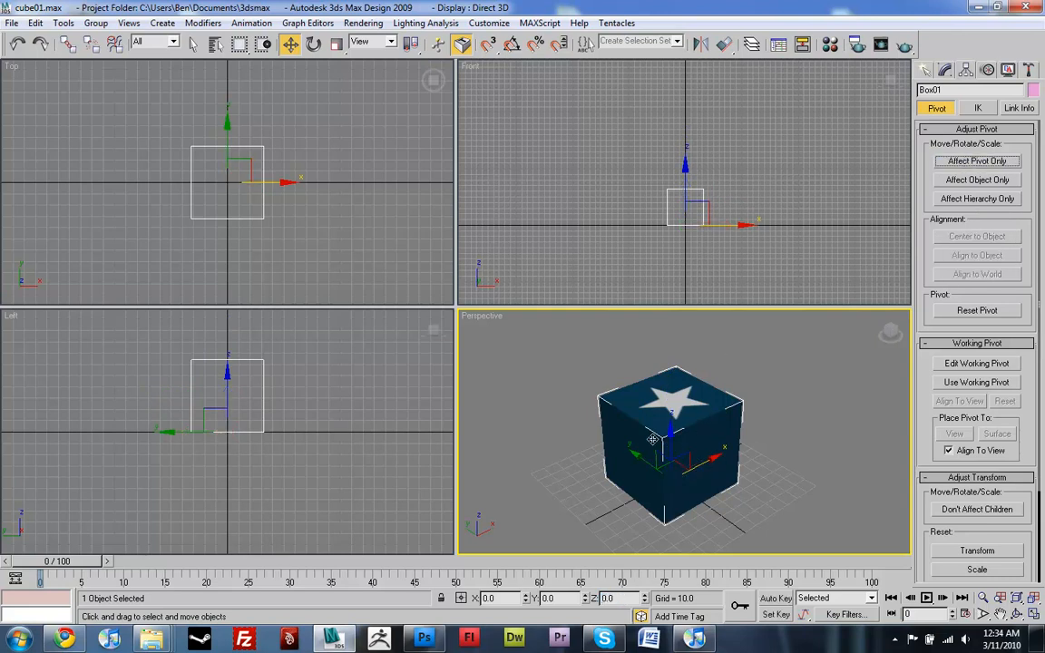
pyautogui.moveTo(632, 426)
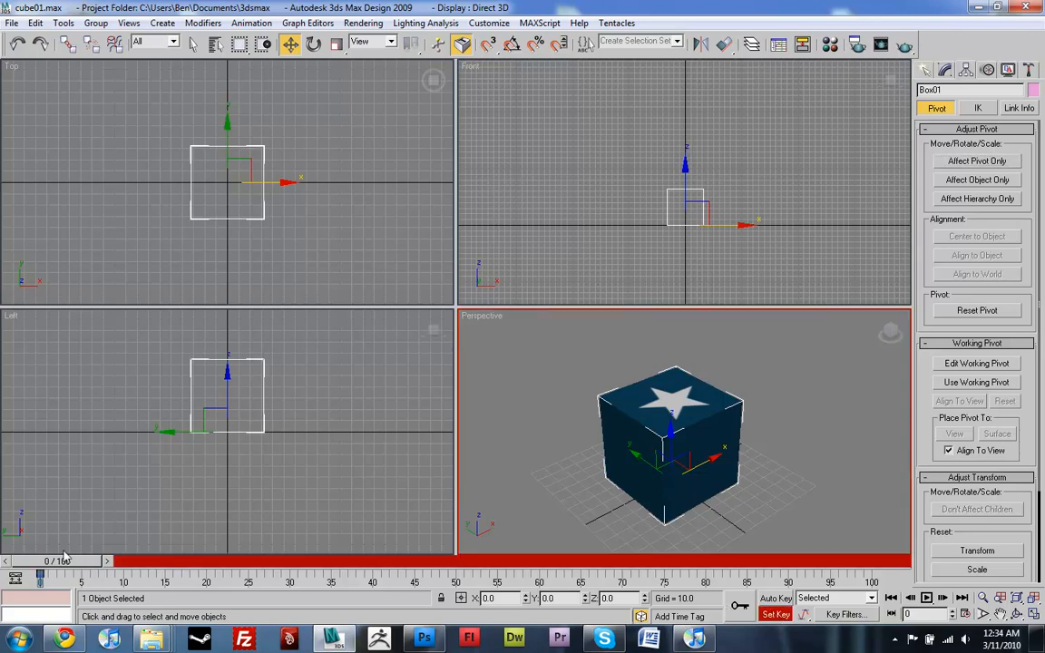
# Step: With Auto Key recording, scrub the time slider to frame 25 and choose Select and Uniform Scale
pyautogui.moveTo(39, 561); pyautogui.dragTo(109, 561)
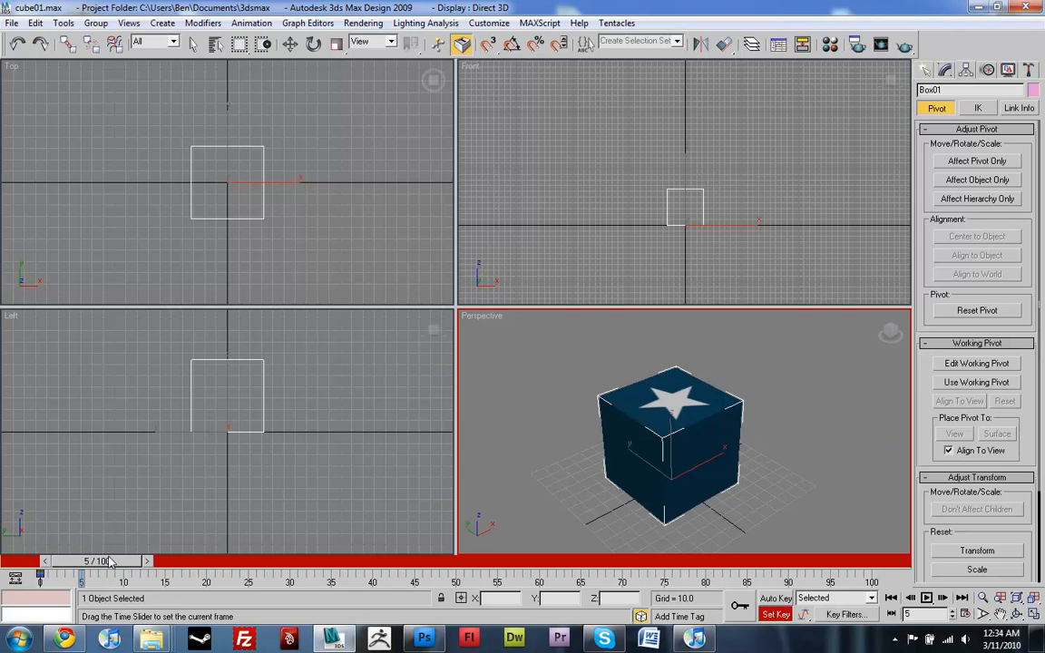
pyautogui.moveTo(107, 561); pyautogui.dragTo(149, 560)
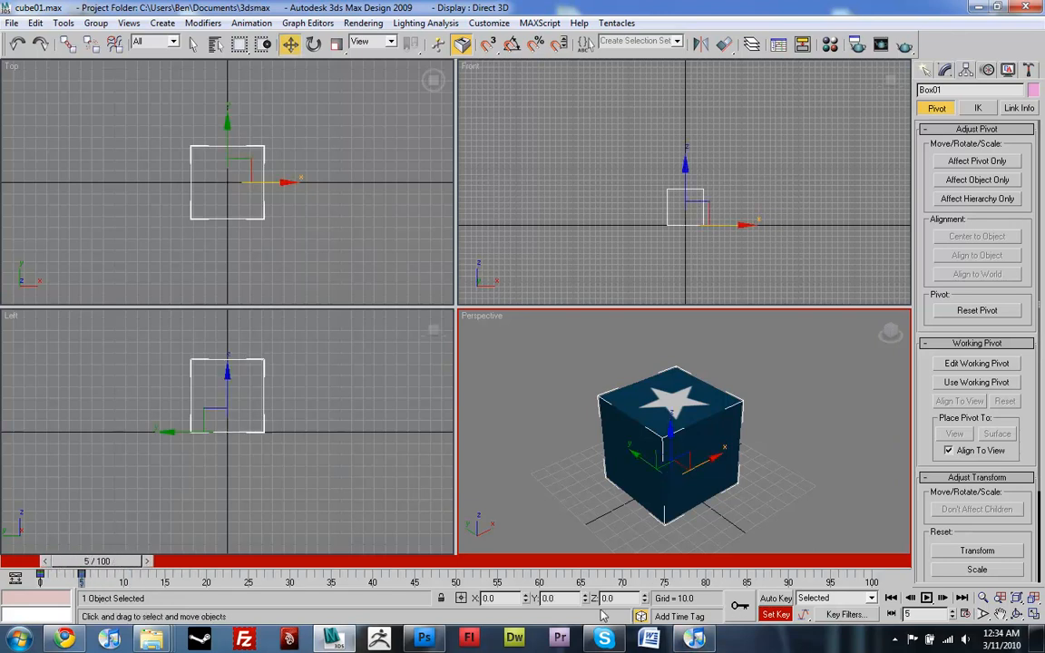
pyautogui.moveTo(82, 561); pyautogui.dragTo(254, 560)
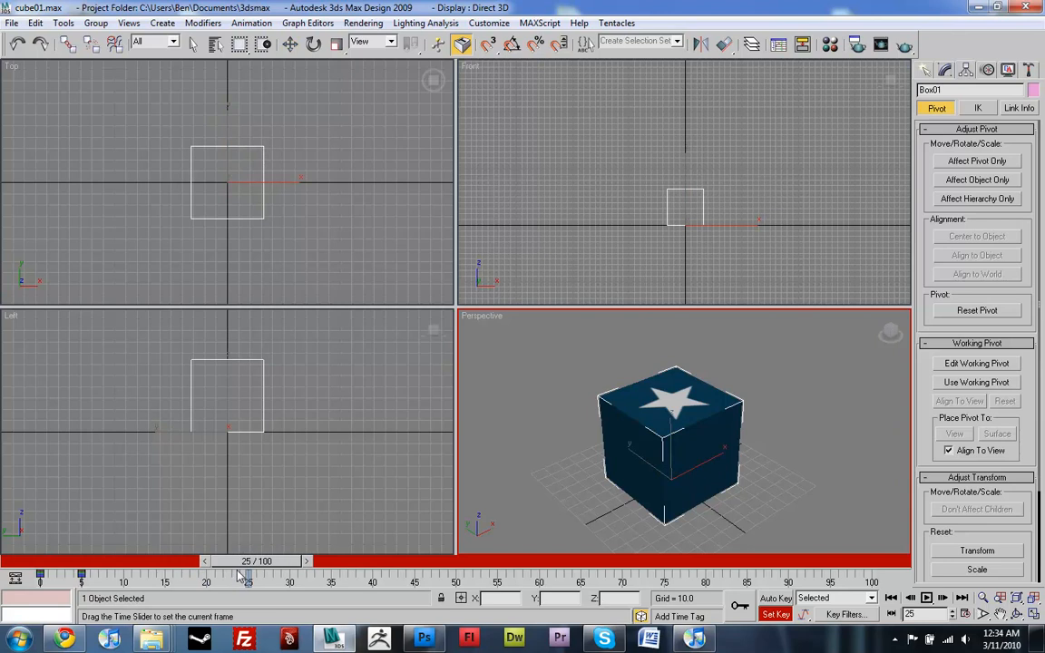
pyautogui.click(290, 44)
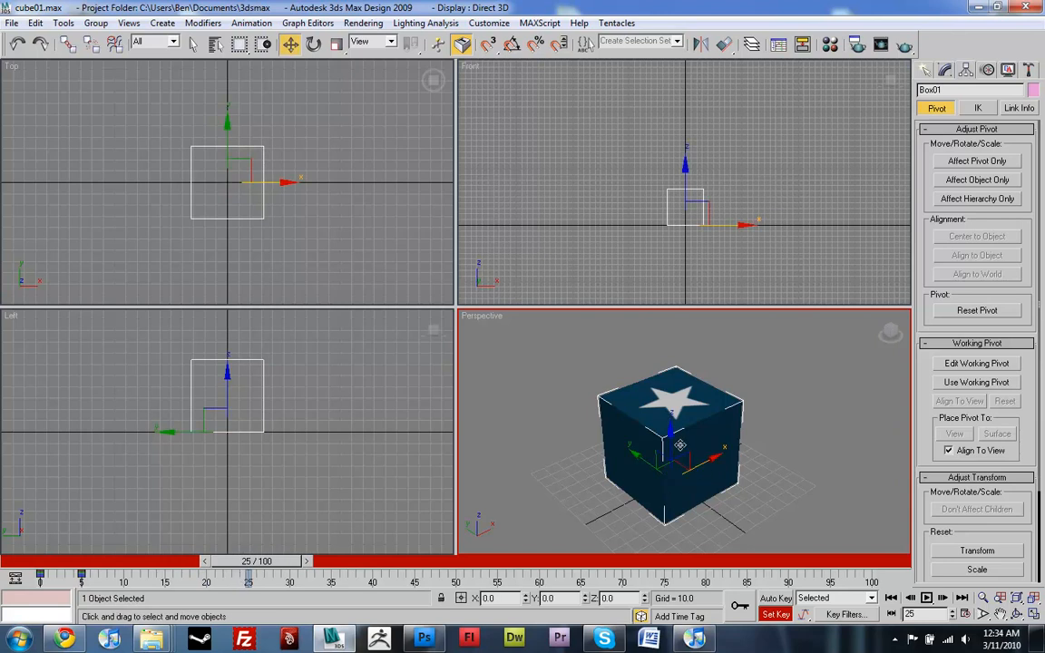
pyautogui.click(336, 44)
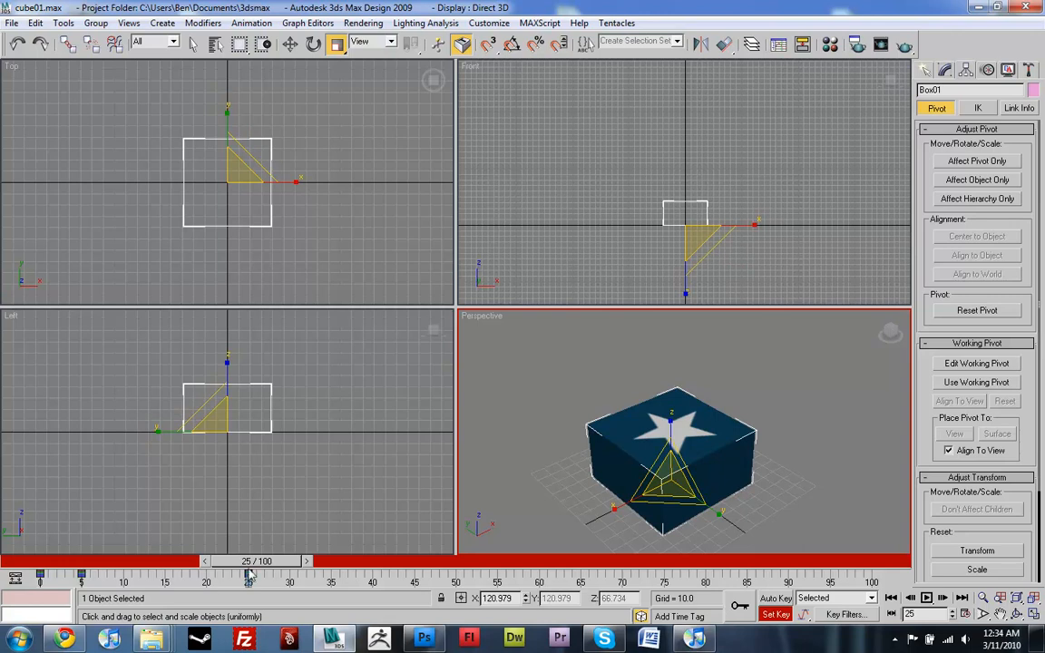
# Step: Scale the cube down on Z at frame 25 to key the squash, scrubbing to check it
pyautogui.moveTo(250, 561); pyautogui.dragTo(232, 561)
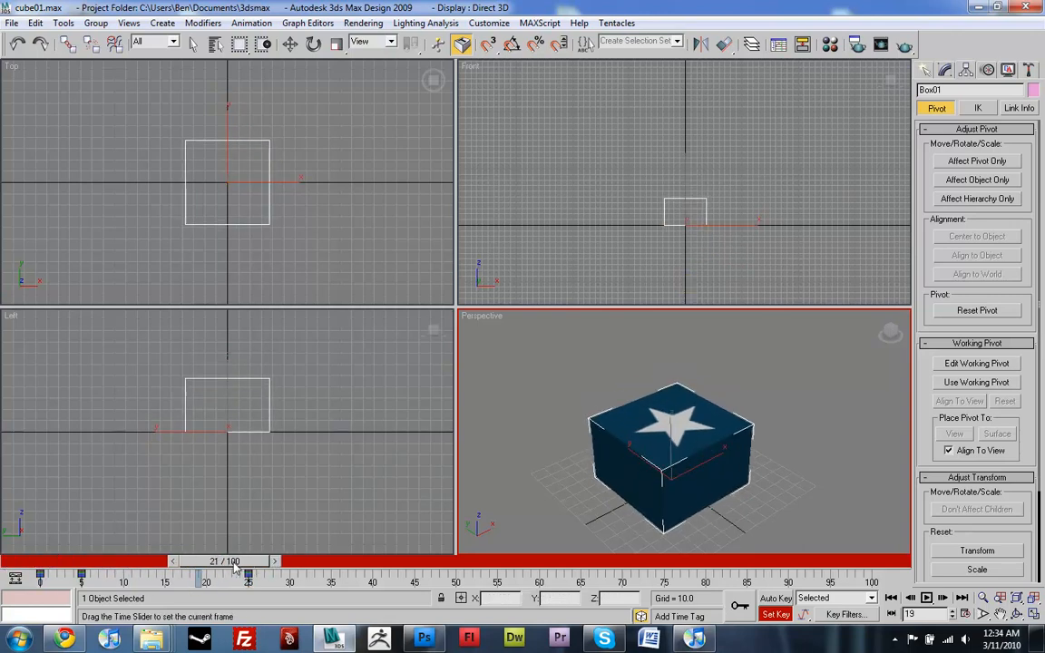
pyautogui.moveTo(250, 561); pyautogui.dragTo(290, 561)
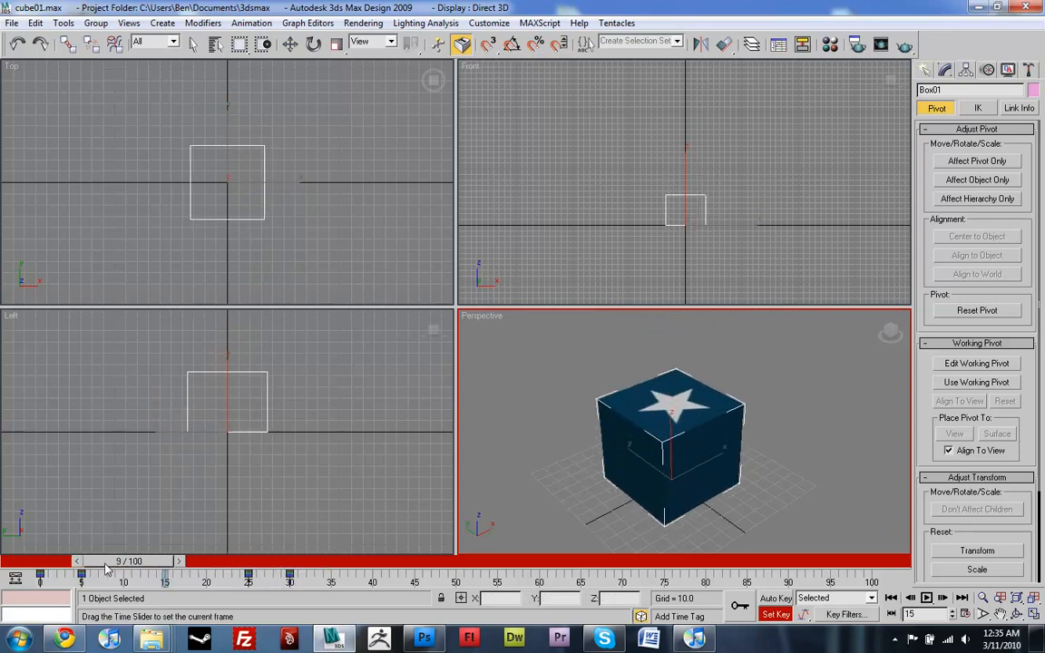
pyautogui.moveTo(107, 561); pyautogui.dragTo(289, 561)
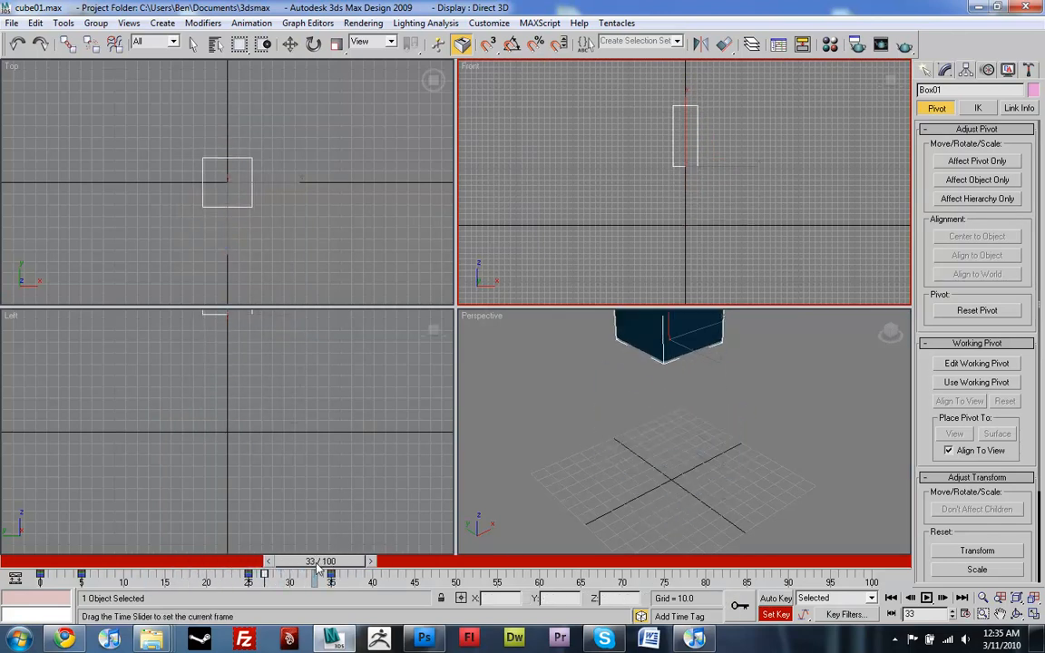
# Step: Scrub through the stretch and reach frame 40 with the cube lifted to about Z 146
pyautogui.moveTo(316, 572); pyautogui.dragTo(265, 572)
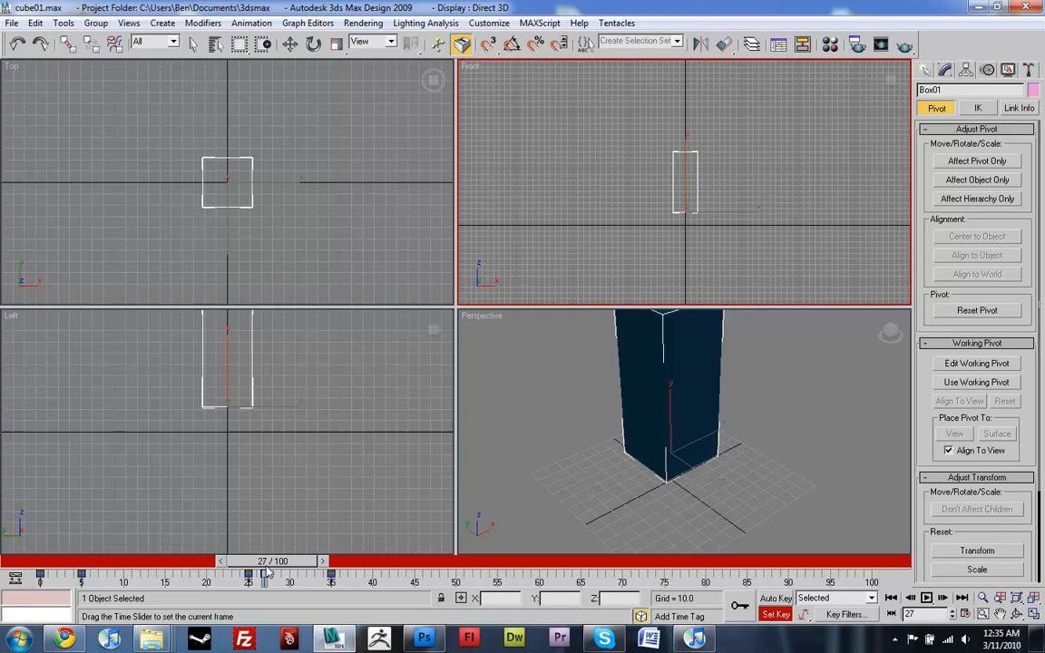
pyautogui.moveTo(265, 574); pyautogui.dragTo(330, 574)
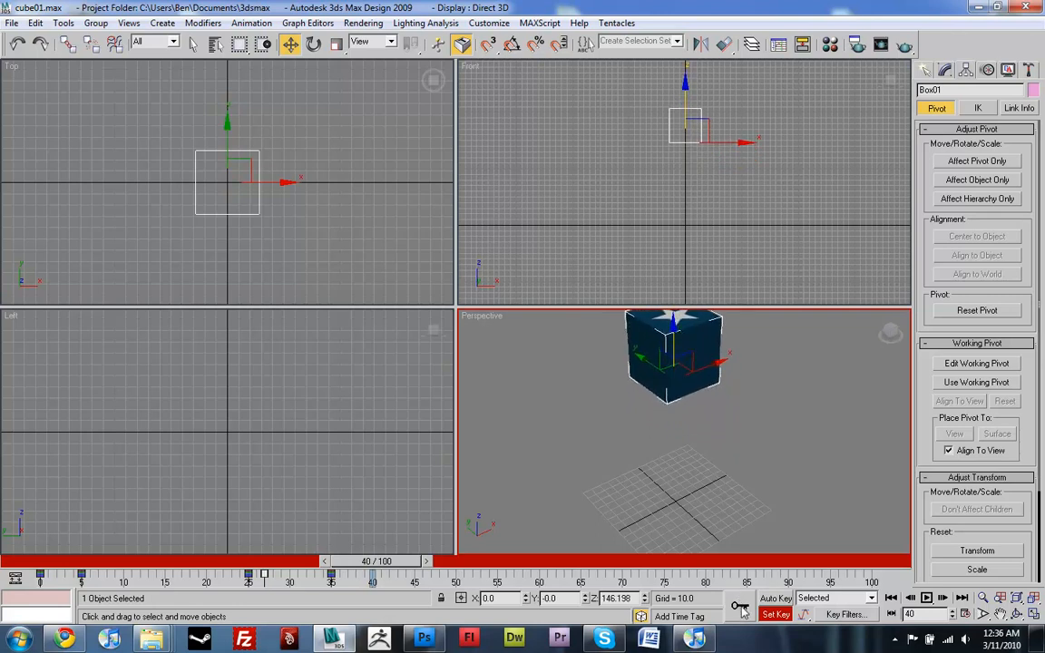
# Step: Enter 100 in the scale fields at frame 40 to restore the cube's normal proportions
pyautogui.click(337, 43)
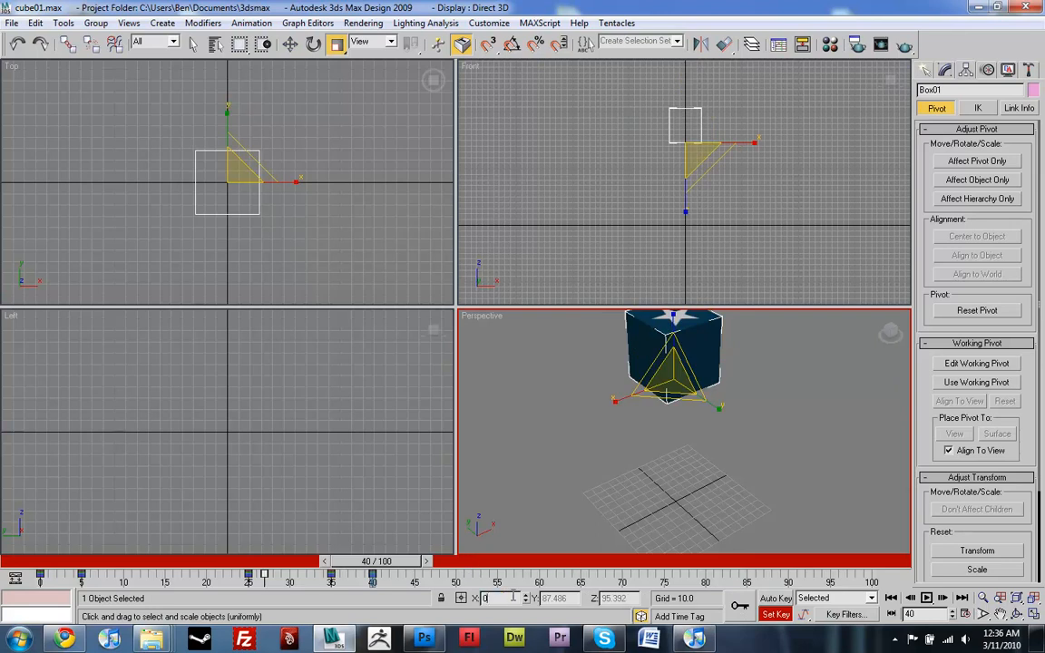
pyautogui.write('100.0')
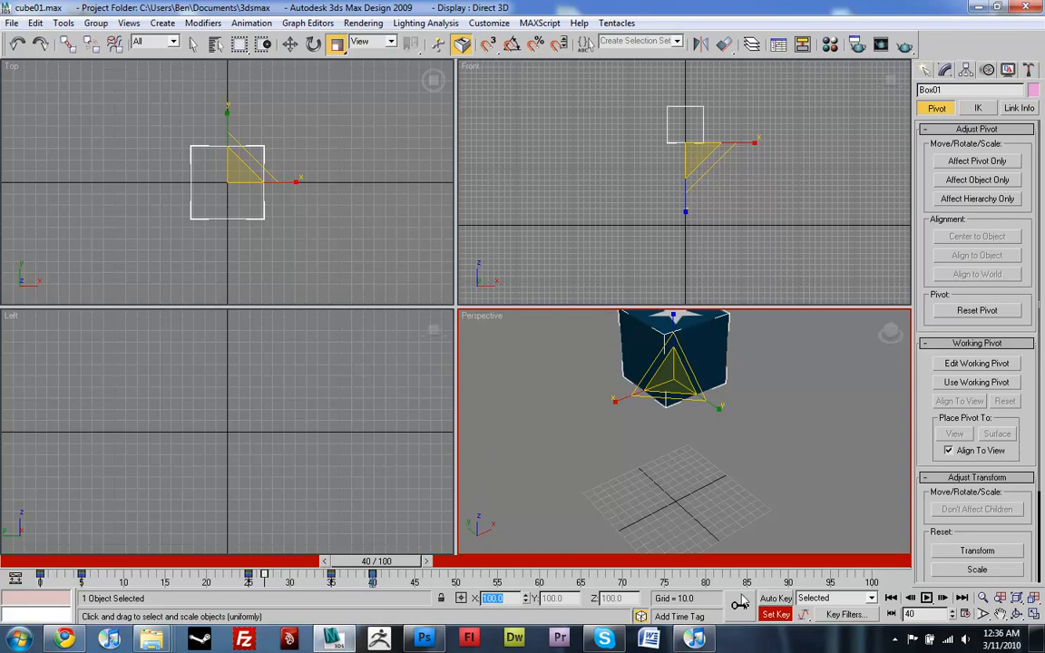
pyautogui.moveTo(372, 574); pyautogui.dragTo(233, 574)
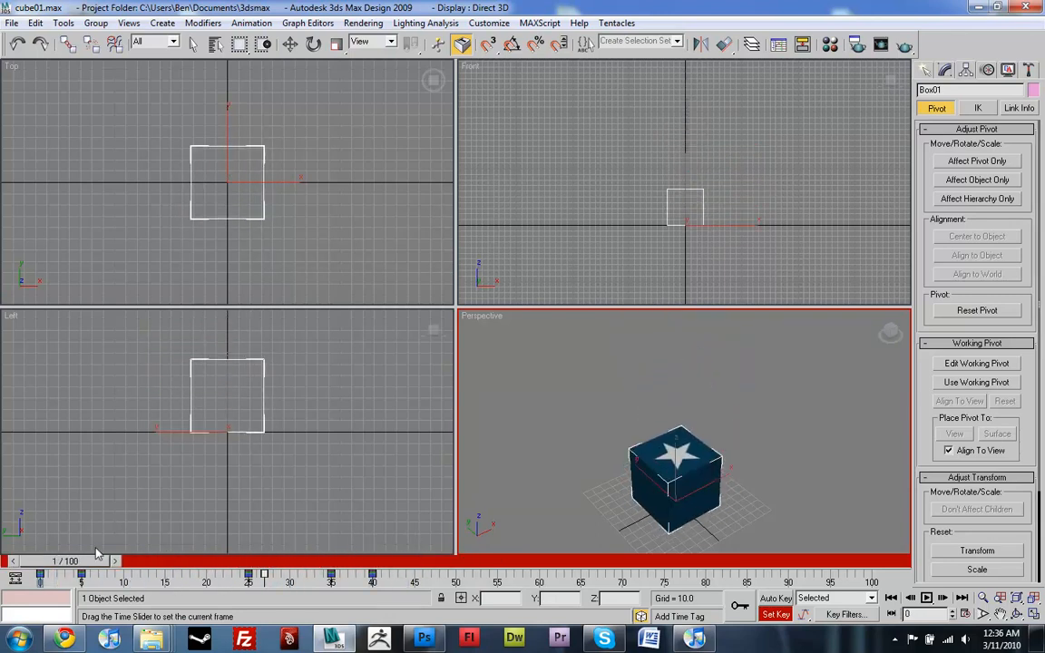
pyautogui.moveTo(81, 574); pyautogui.dragTo(263, 573)
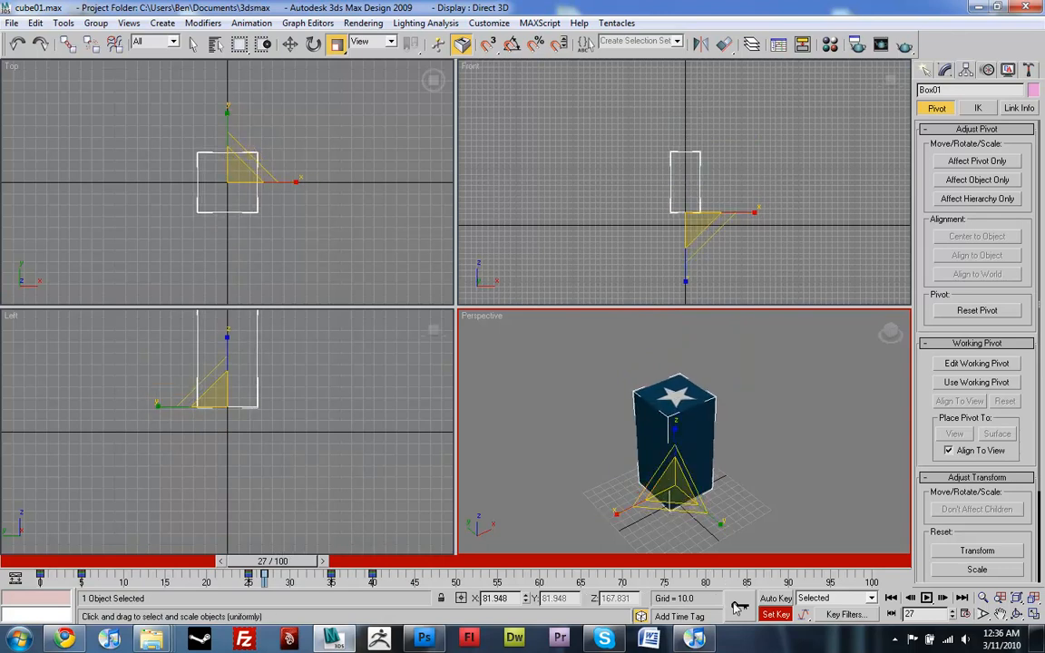
# Step: Scrub the timeline to review the squash, stretch and jump, ending at frame 25
pyautogui.moveTo(263, 561); pyautogui.dragTo(372, 561)
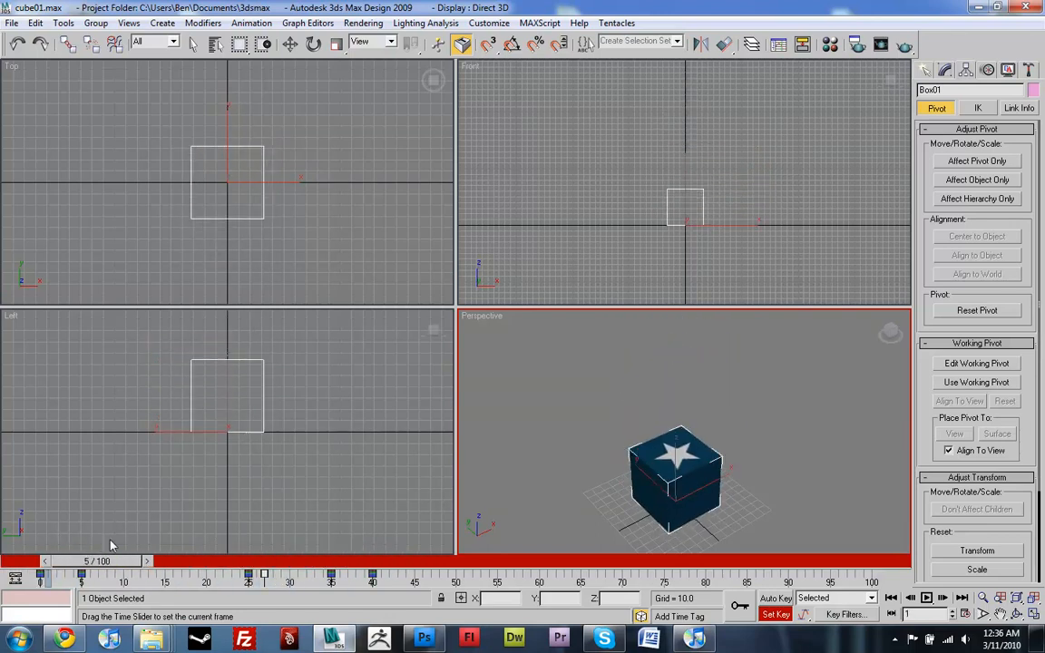
pyautogui.moveTo(112, 572); pyautogui.dragTo(251, 572)
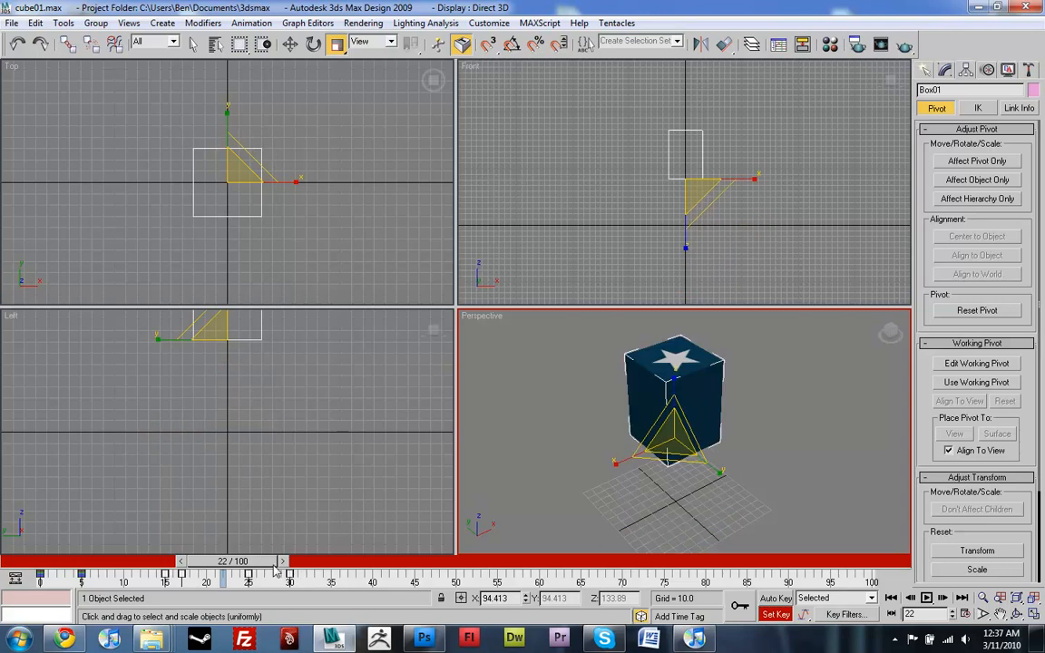
pyautogui.moveTo(222, 573); pyautogui.dragTo(290, 574)
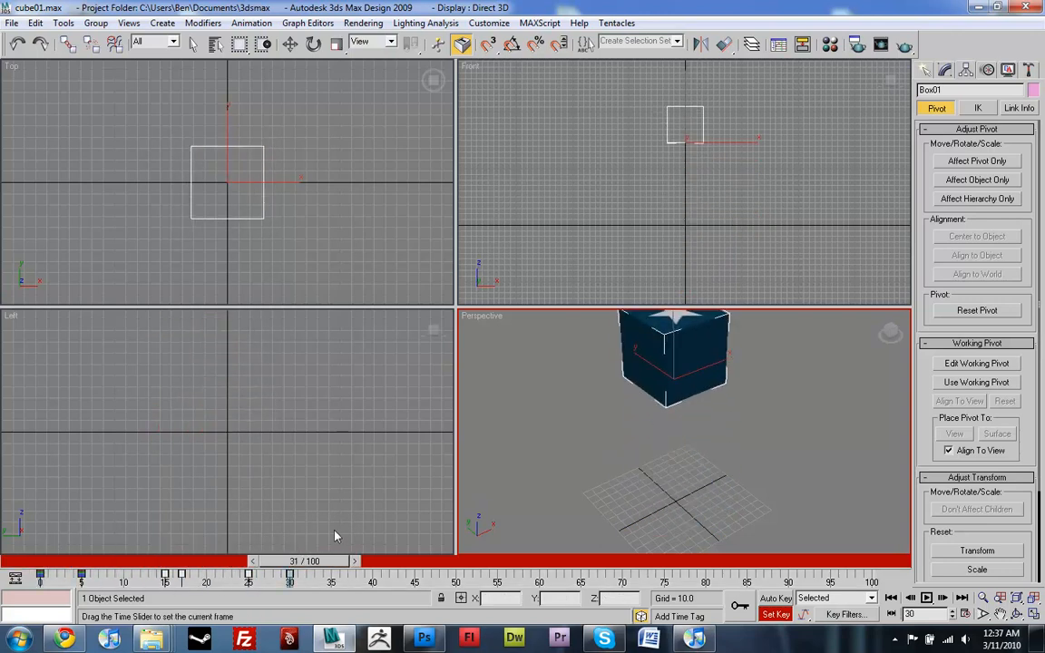
pyautogui.moveTo(289, 559); pyautogui.dragTo(251, 558)
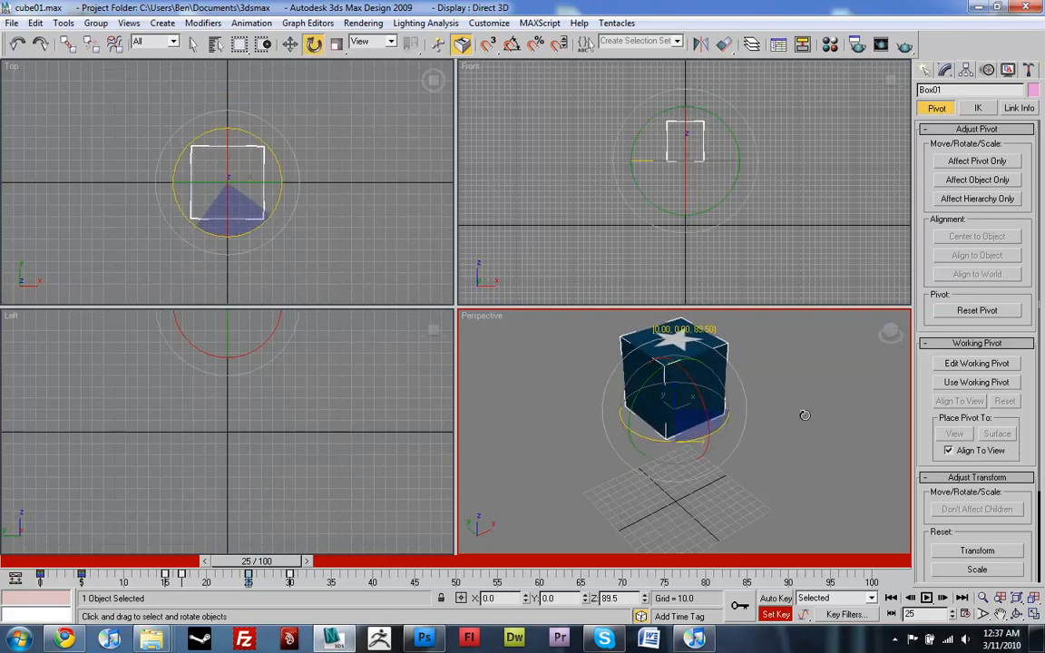
# Step: Rotate the cube around Z at frame 25 to key the spin, scrubbing frames 1-30 to check it
pyautogui.moveTo(806, 413); pyautogui.dragTo(889, 386)
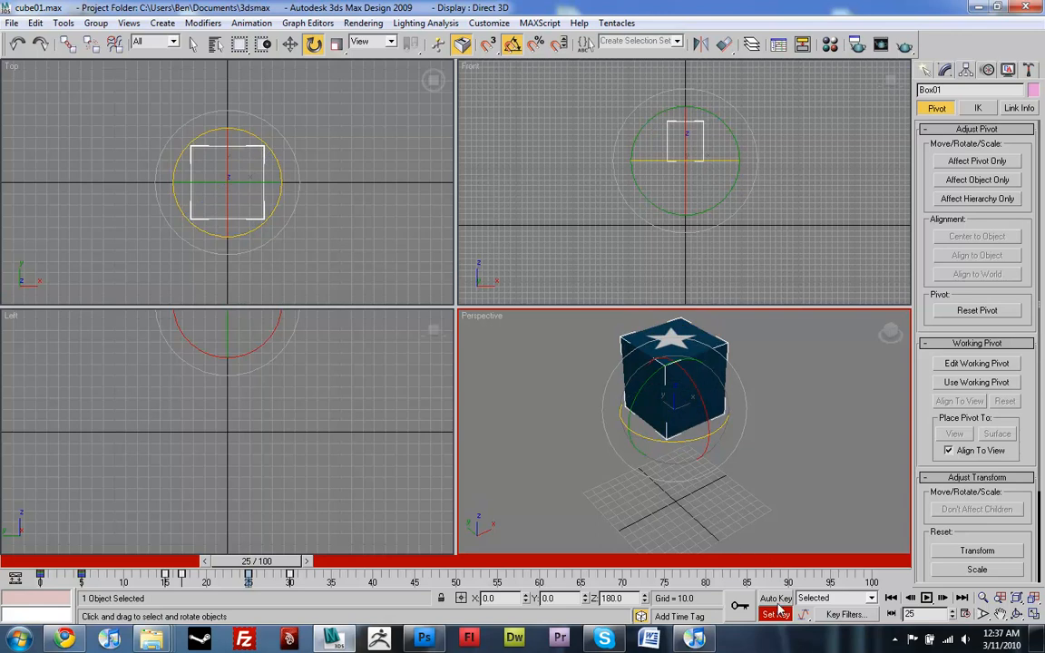
pyautogui.moveTo(246, 570); pyautogui.dragTo(214, 569)
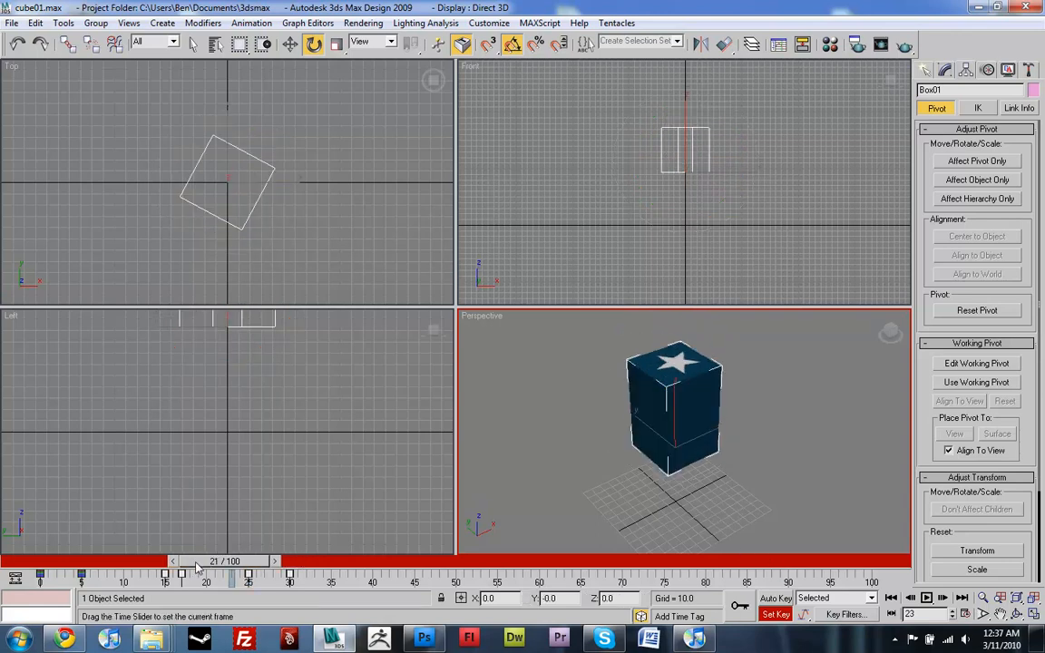
pyautogui.moveTo(198, 574); pyautogui.dragTo(250, 574)
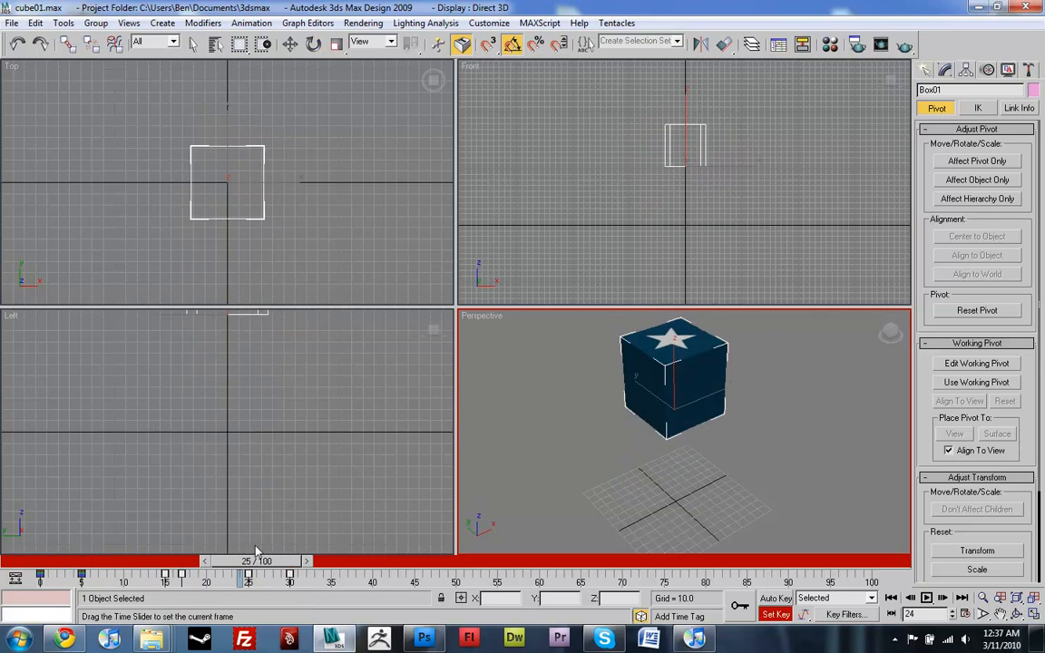
pyautogui.moveTo(247, 561); pyautogui.dragTo(291, 561)
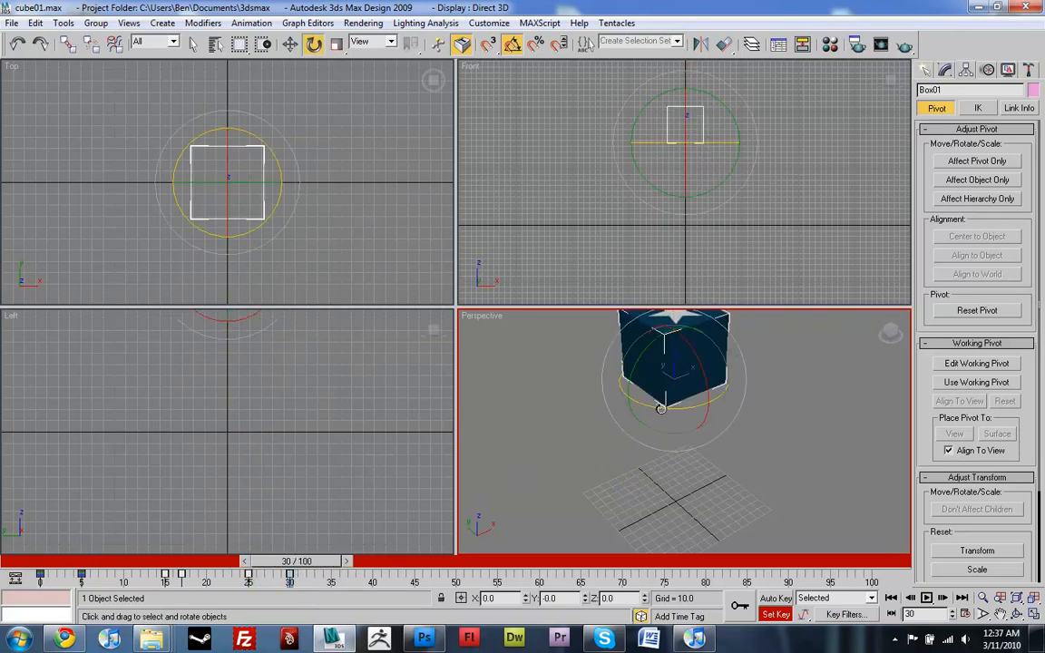
pyautogui.moveTo(662, 408); pyautogui.dragTo(797, 417)
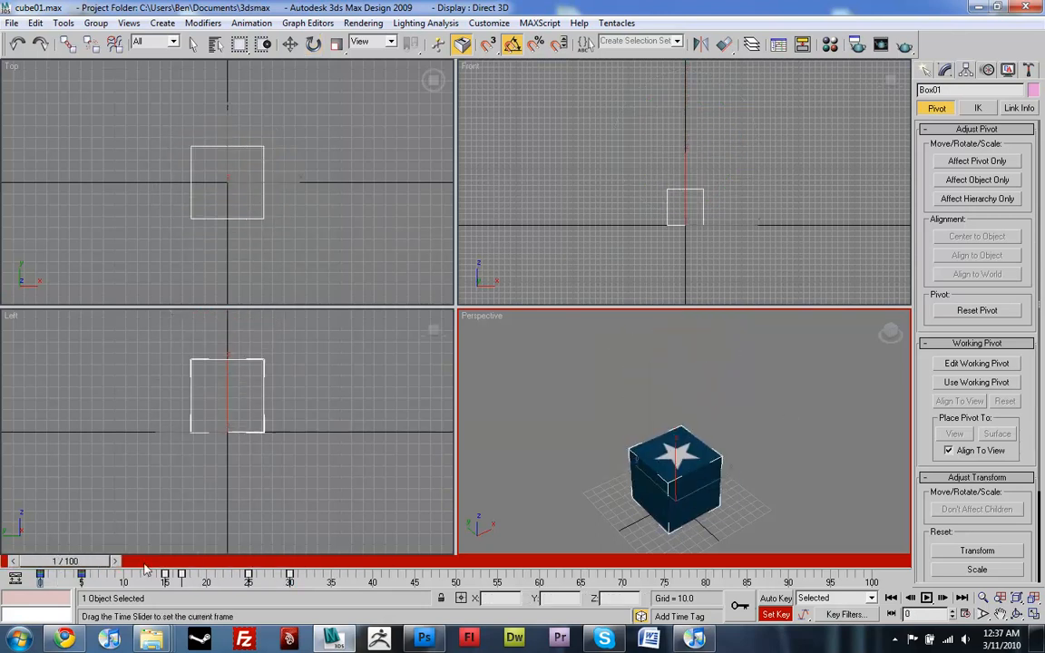
pyautogui.moveTo(118, 560); pyautogui.dragTo(326, 561)
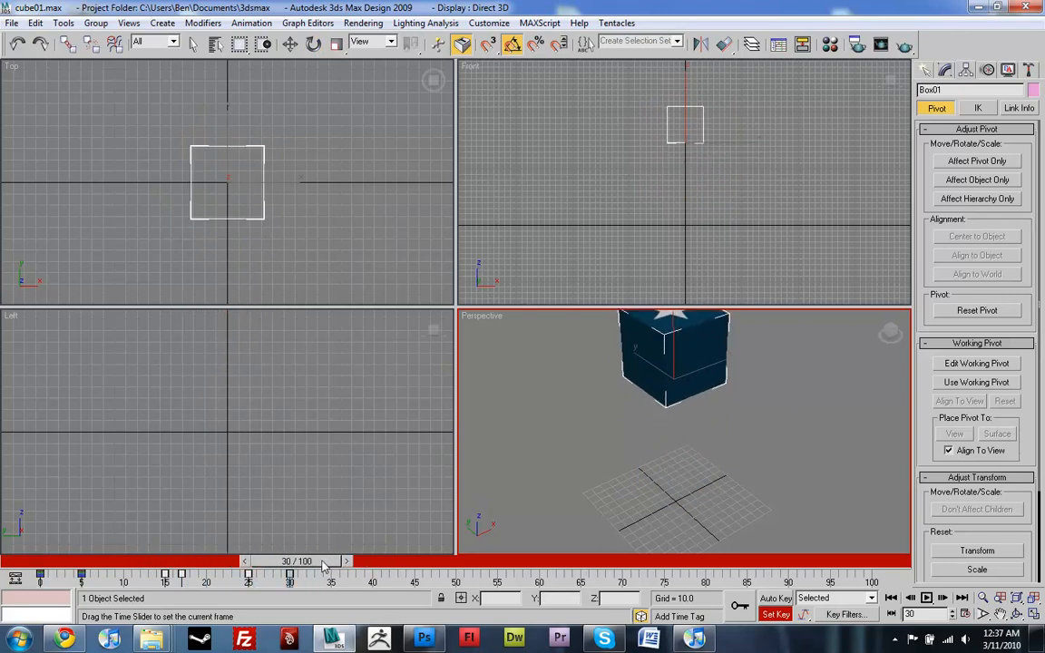
# Step: Rotate the cube further at frame 25, replay the motion, then move it vertically to adjust the jump height
pyautogui.moveTo(323, 561); pyautogui.dragTo(290, 561)
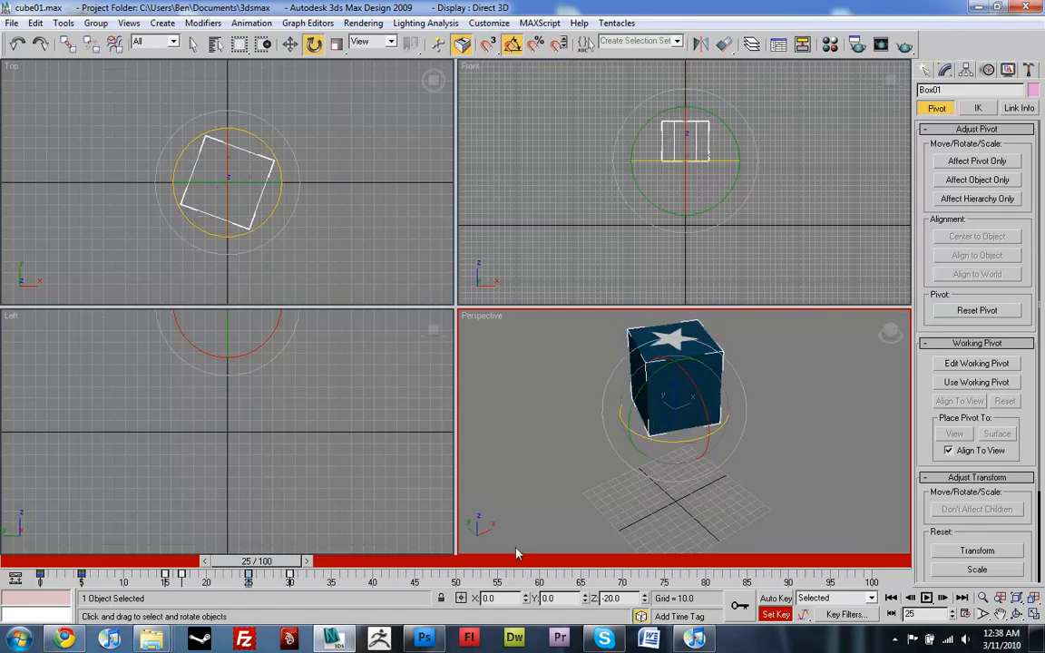
pyautogui.moveTo(246, 560); pyautogui.dragTo(288, 561)
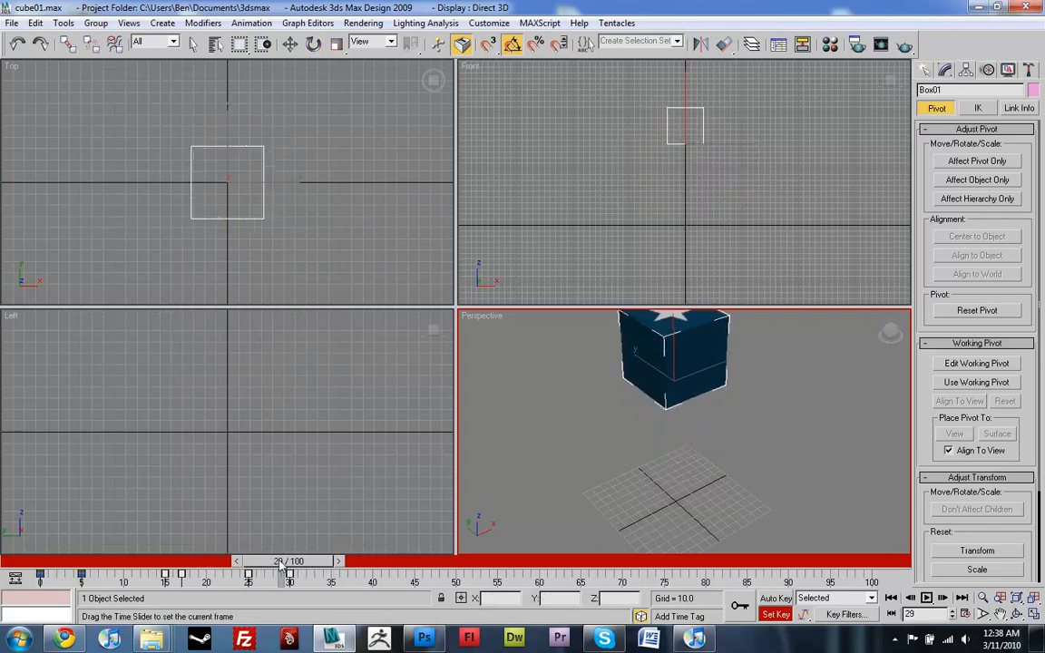
pyautogui.moveTo(288, 572); pyautogui.dragTo(145, 571)
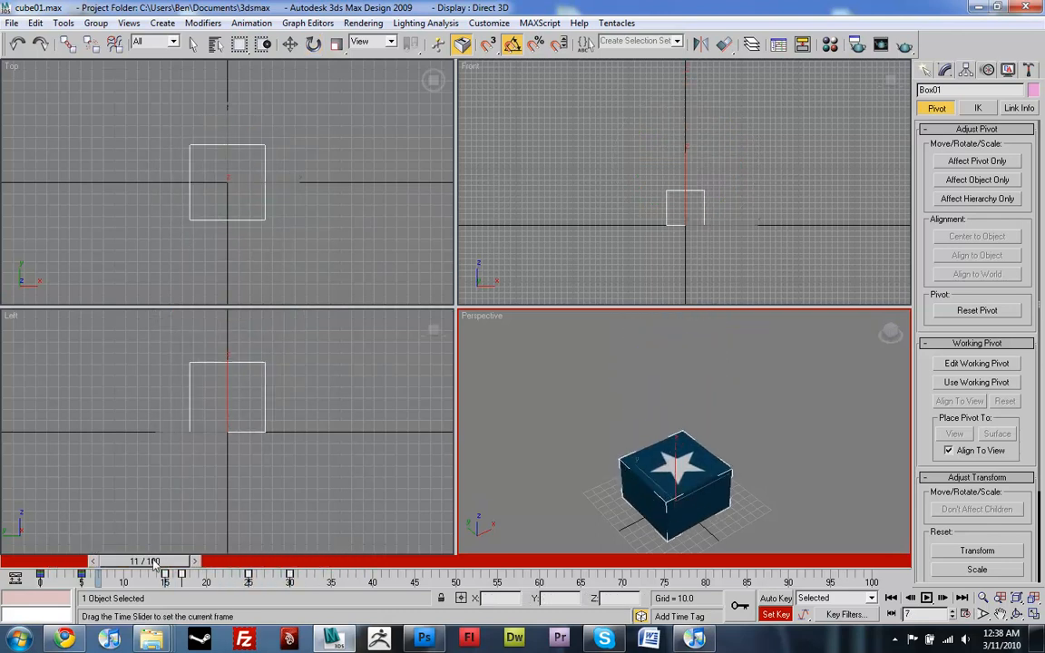
pyautogui.moveTo(145, 561); pyautogui.dragTo(306, 561)
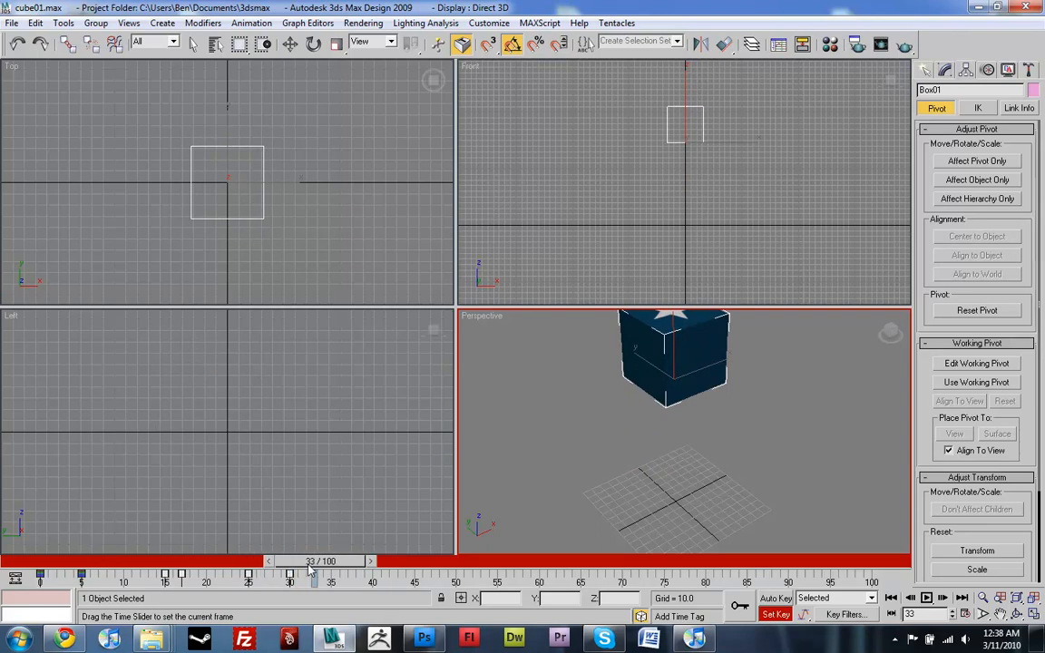
pyautogui.moveTo(312, 573); pyautogui.dragTo(330, 573)
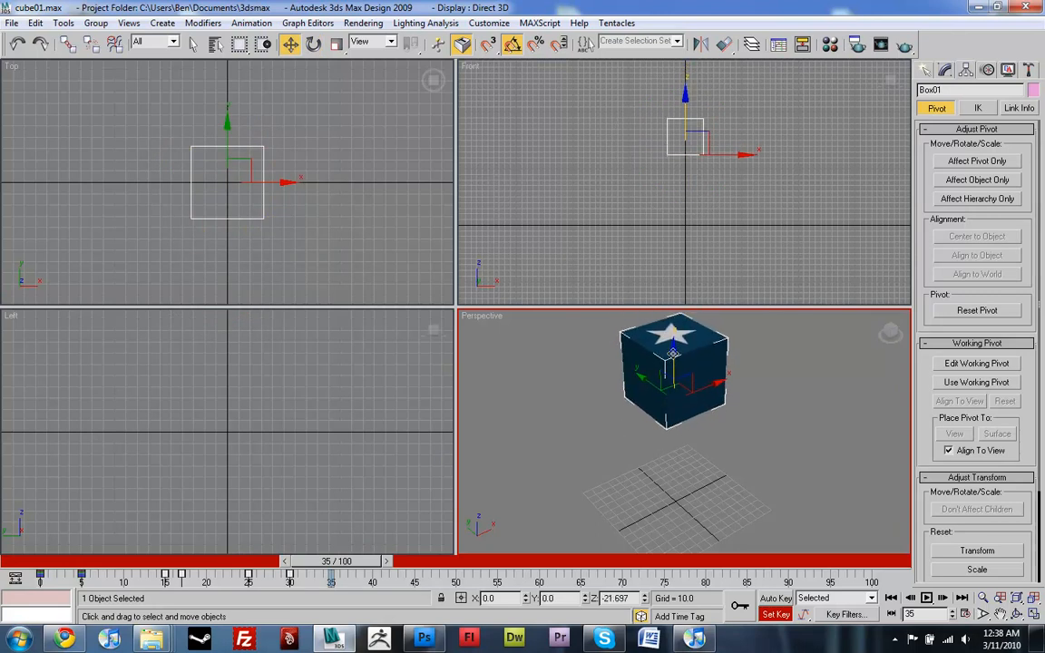
pyautogui.moveTo(674, 354); pyautogui.dragTo(675, 444)
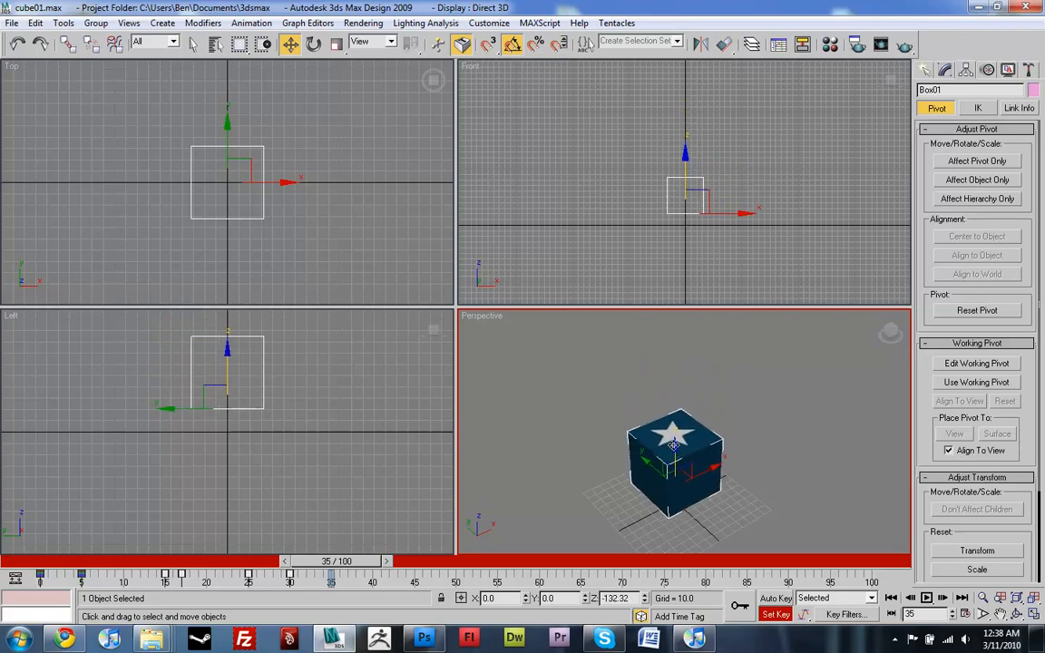